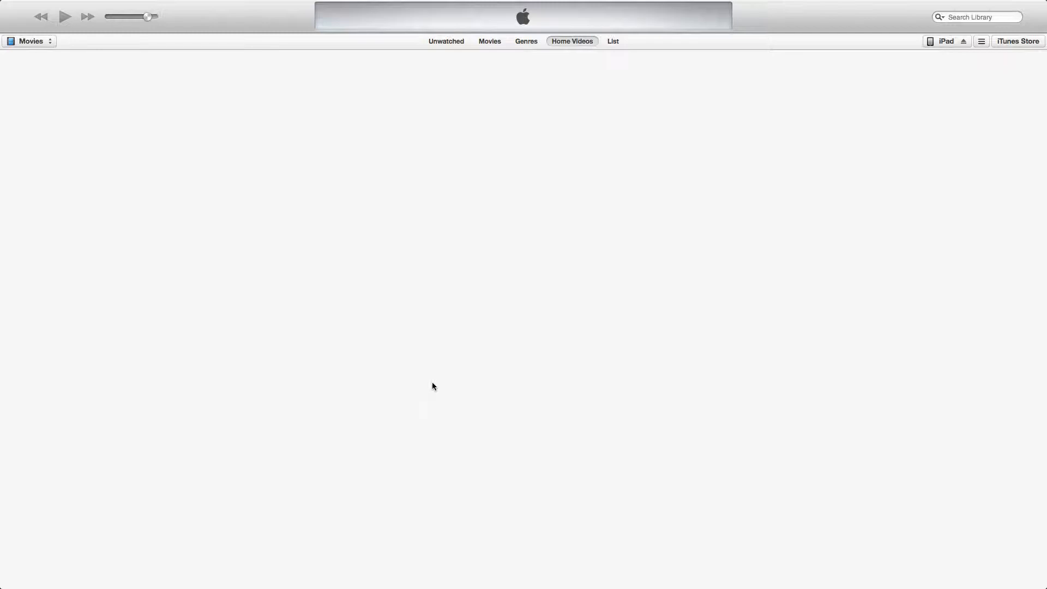
pyautogui.moveTo(248, 16)
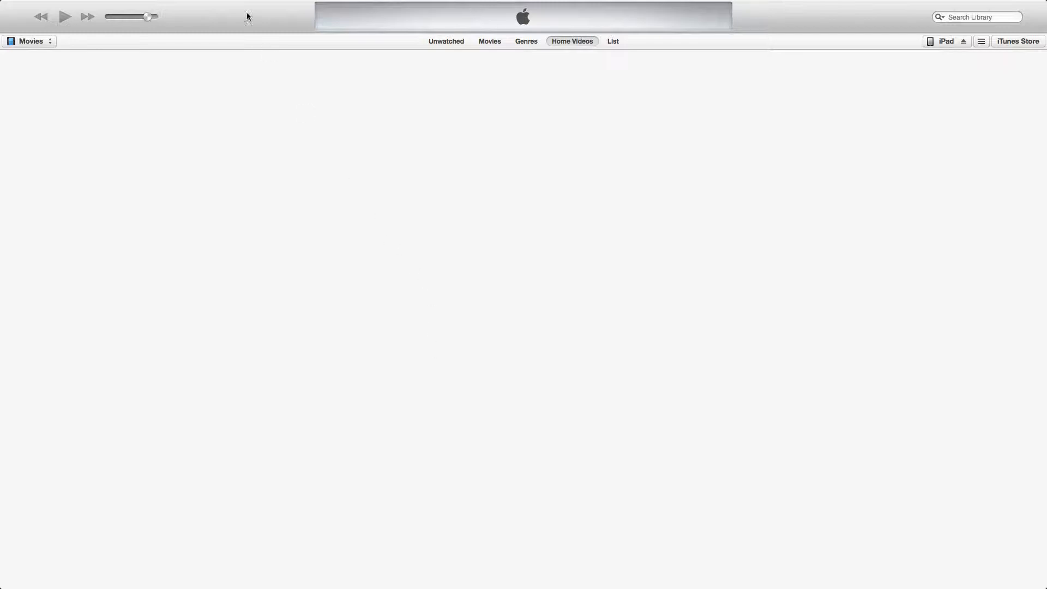
# Check the sync commands in the menu, then show the connected iPad's Summary page.
pyautogui.click(143, 12)
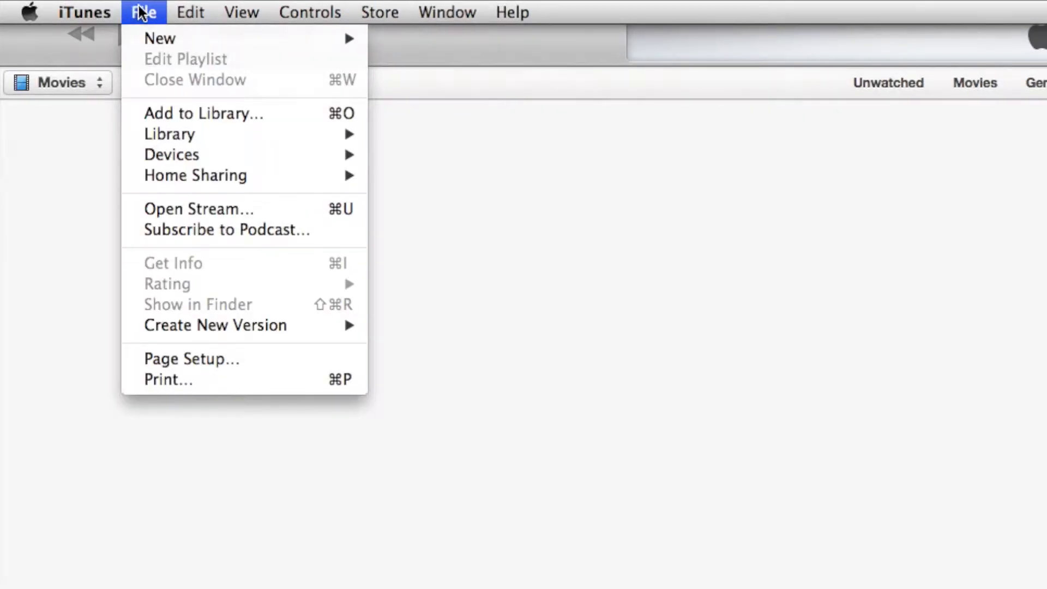
pyautogui.moveTo(172, 154)
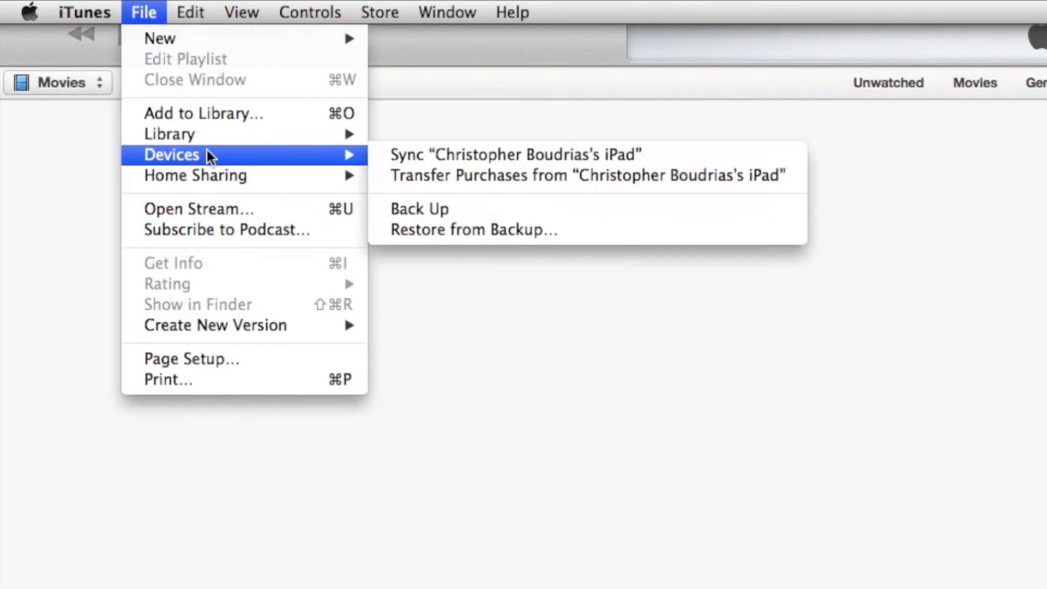
pyautogui.moveTo(496, 176)
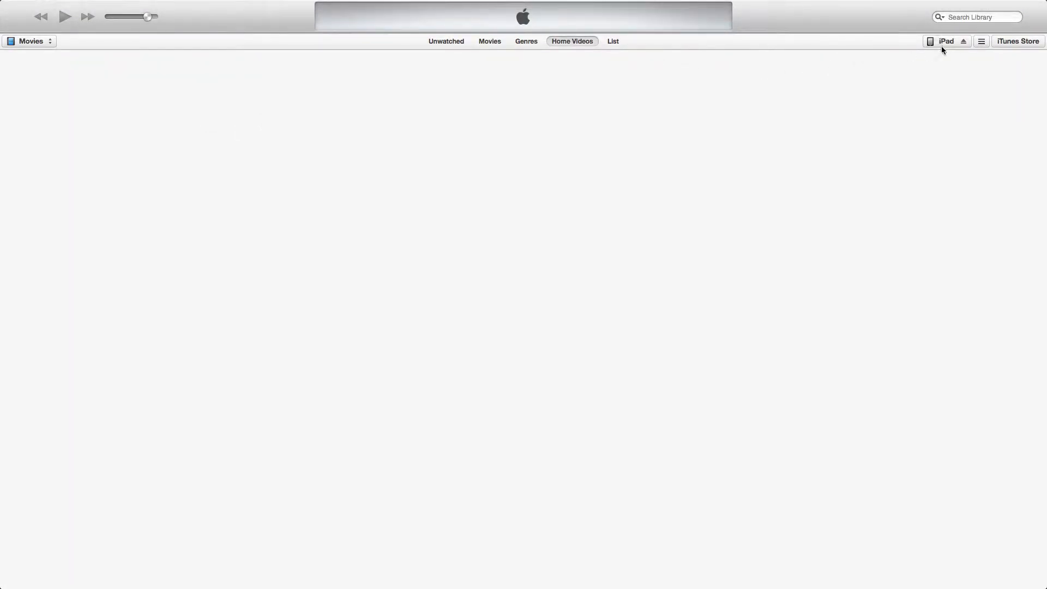
pyautogui.click(946, 41)
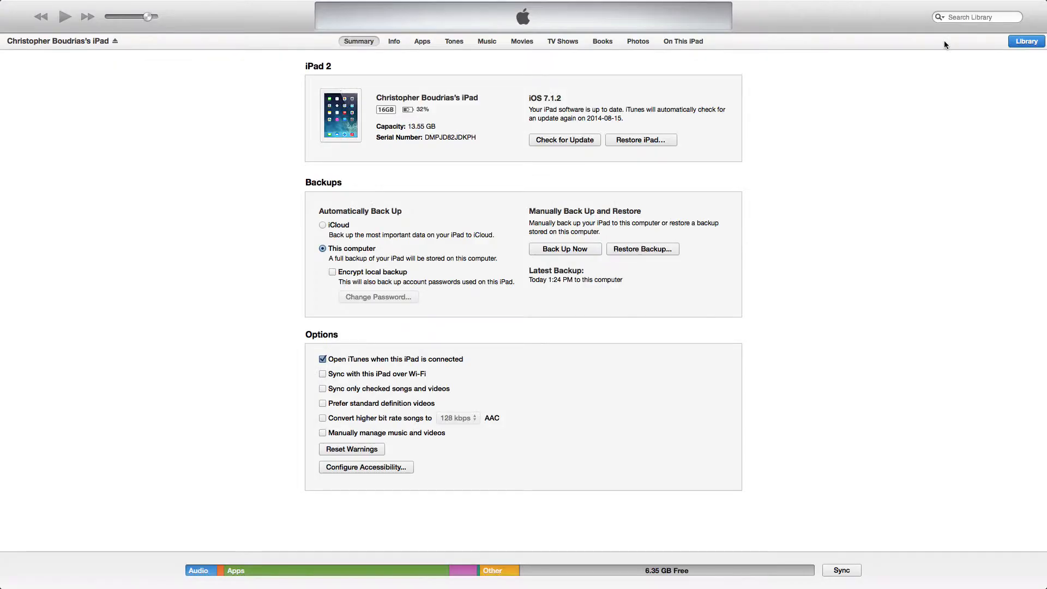
pyautogui.moveTo(389, 58)
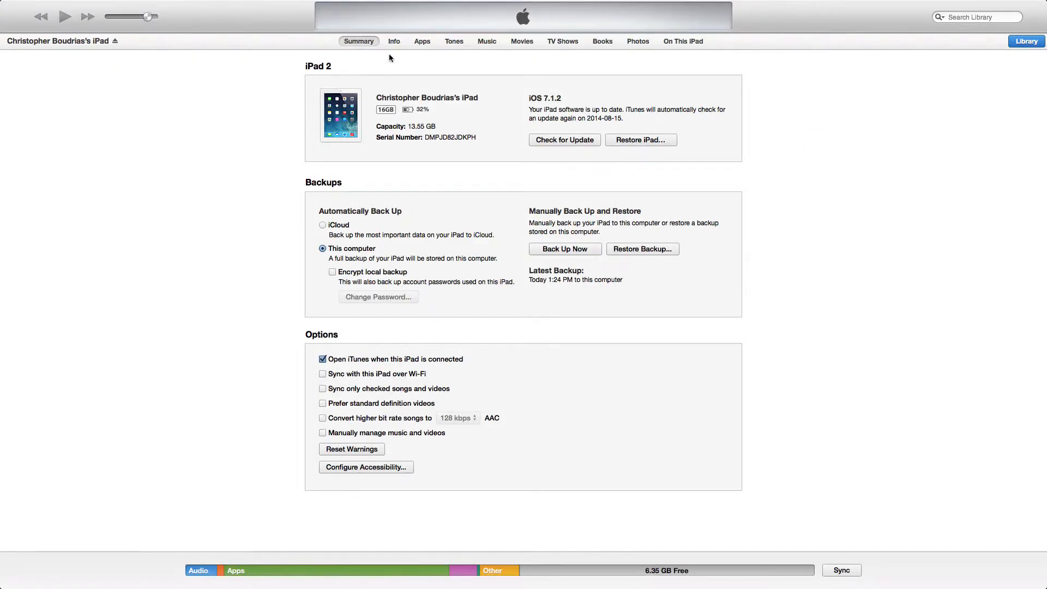
pyautogui.moveTo(394, 50)
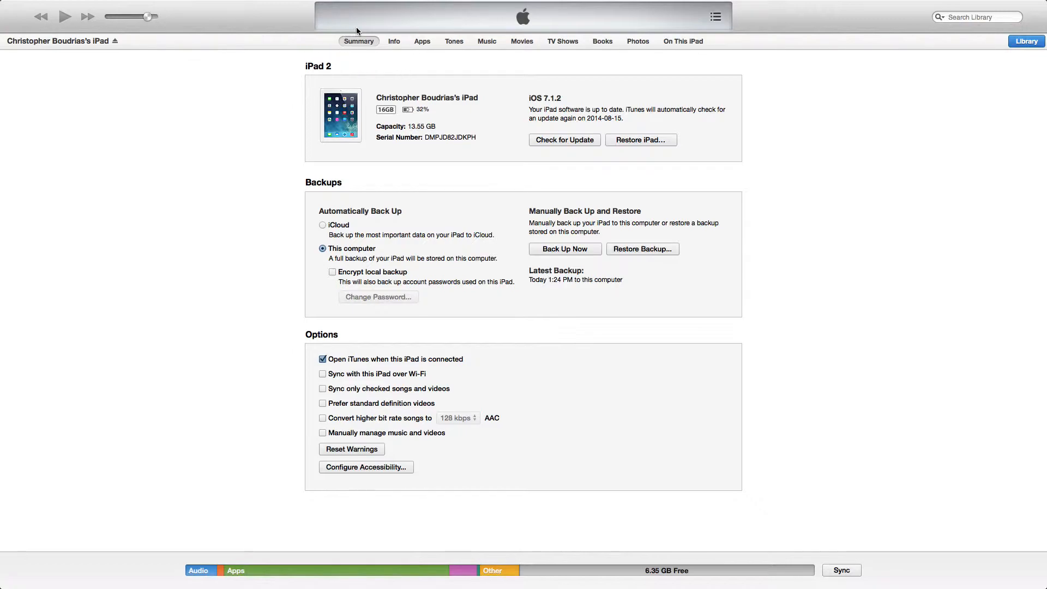
# Switch to the iPad's Apps page listing 39 apps beside the home screen layout.
pyautogui.click(422, 40)
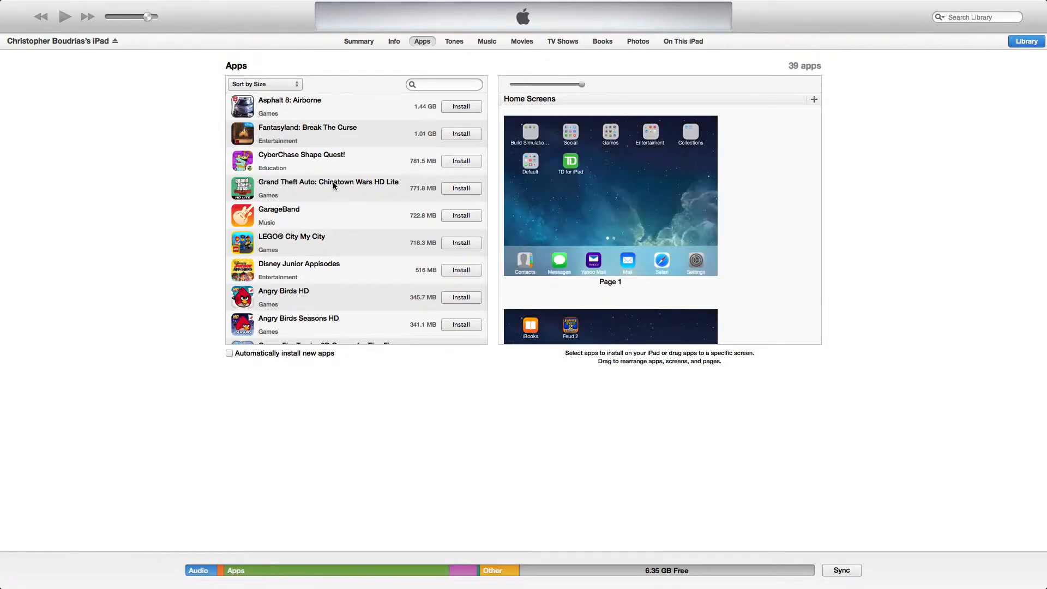
pyautogui.moveTo(327, 209)
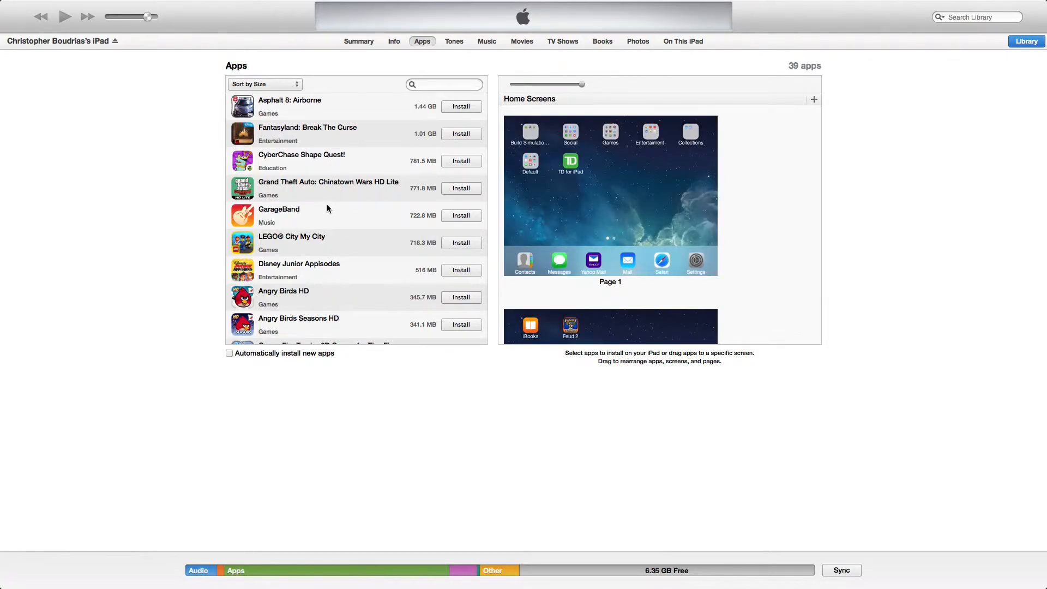
pyautogui.moveTo(239, 141)
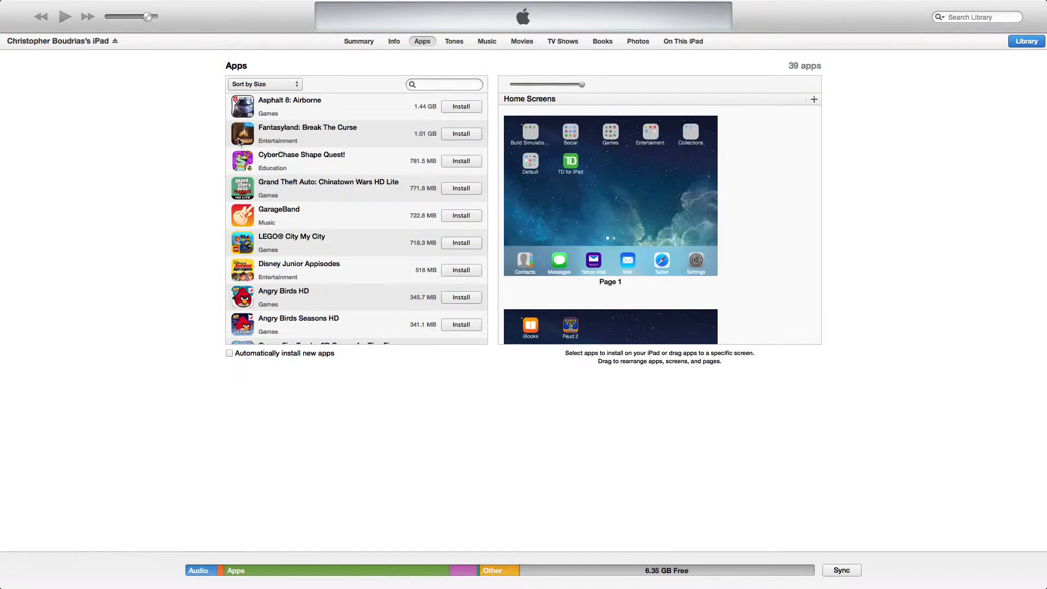
pyautogui.moveTo(414, 123)
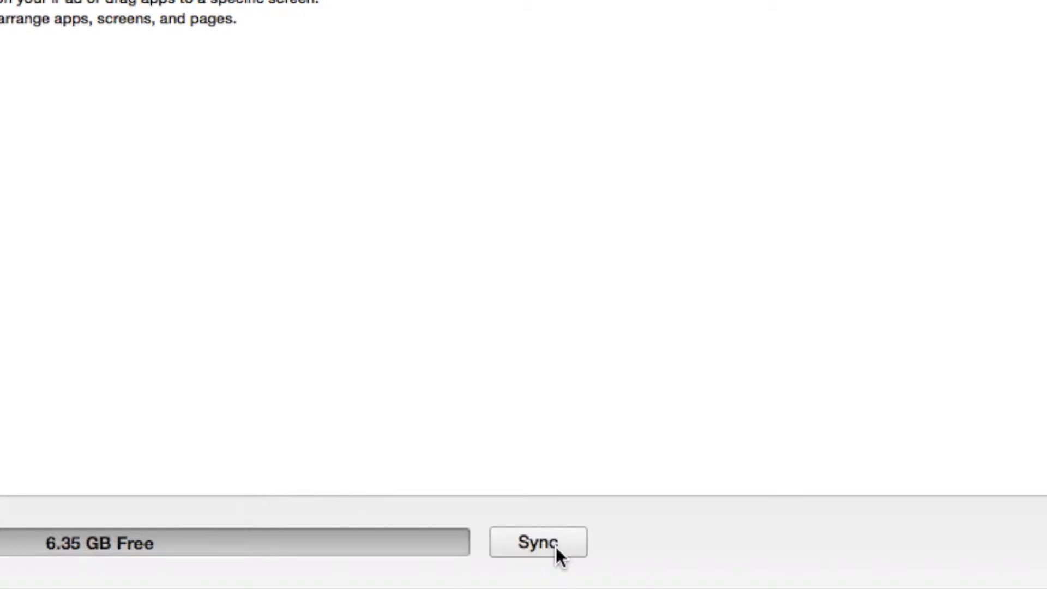
# Start syncing the iPad so the status bar reports sync progress.
pyautogui.click(538, 542)
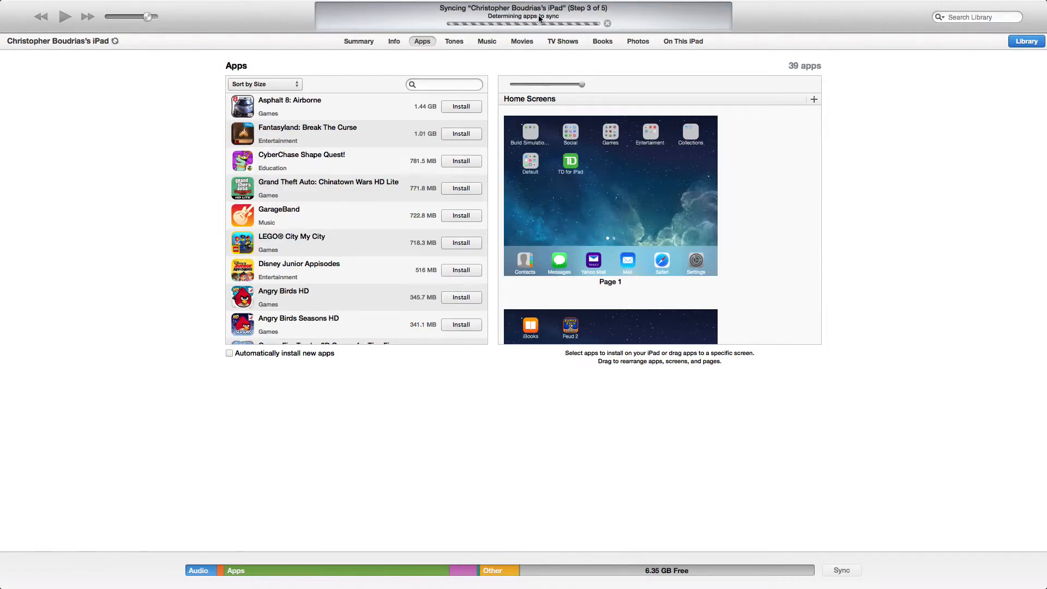
pyautogui.moveTo(570, 70)
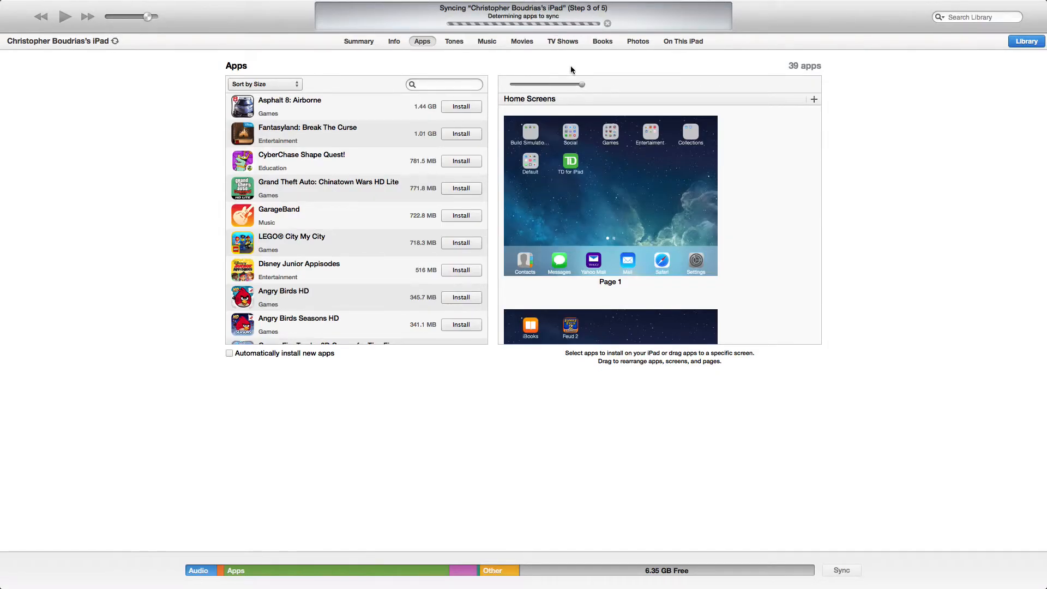